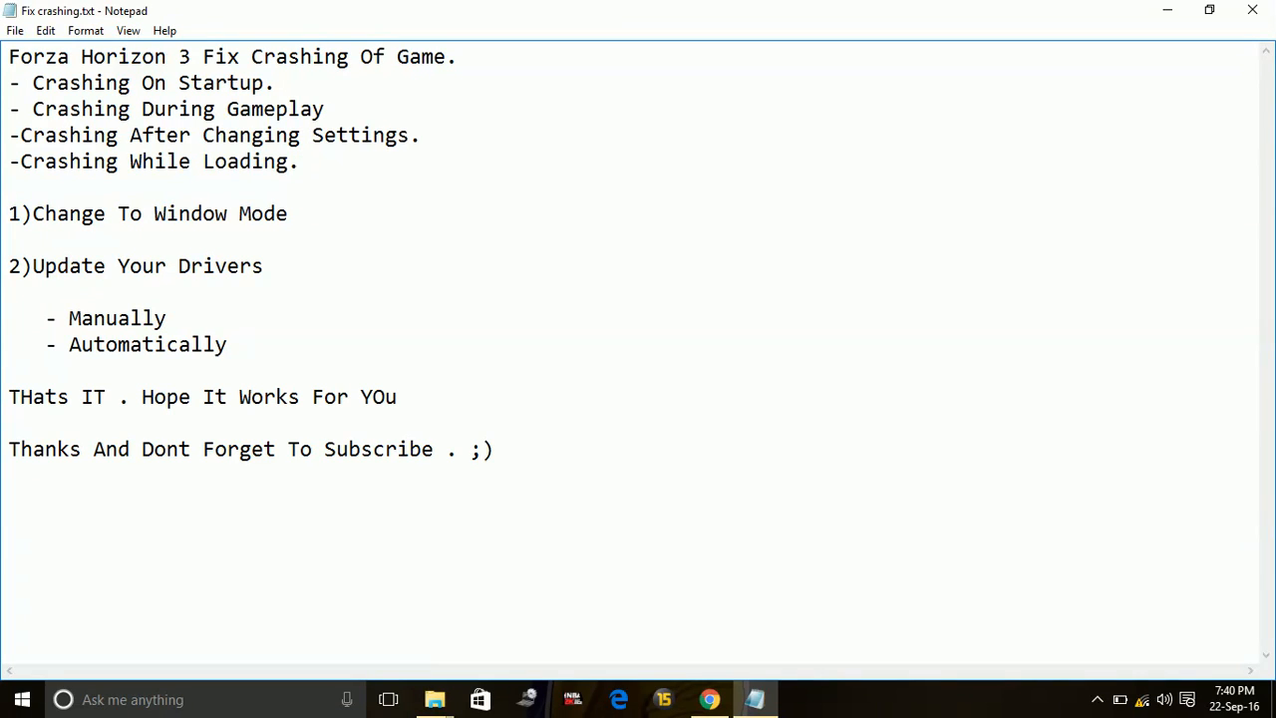
Show the game shortcut's Properties and its window start option, then return to the checklist
{"action": "left_click", "coordinate": [301, 161]}
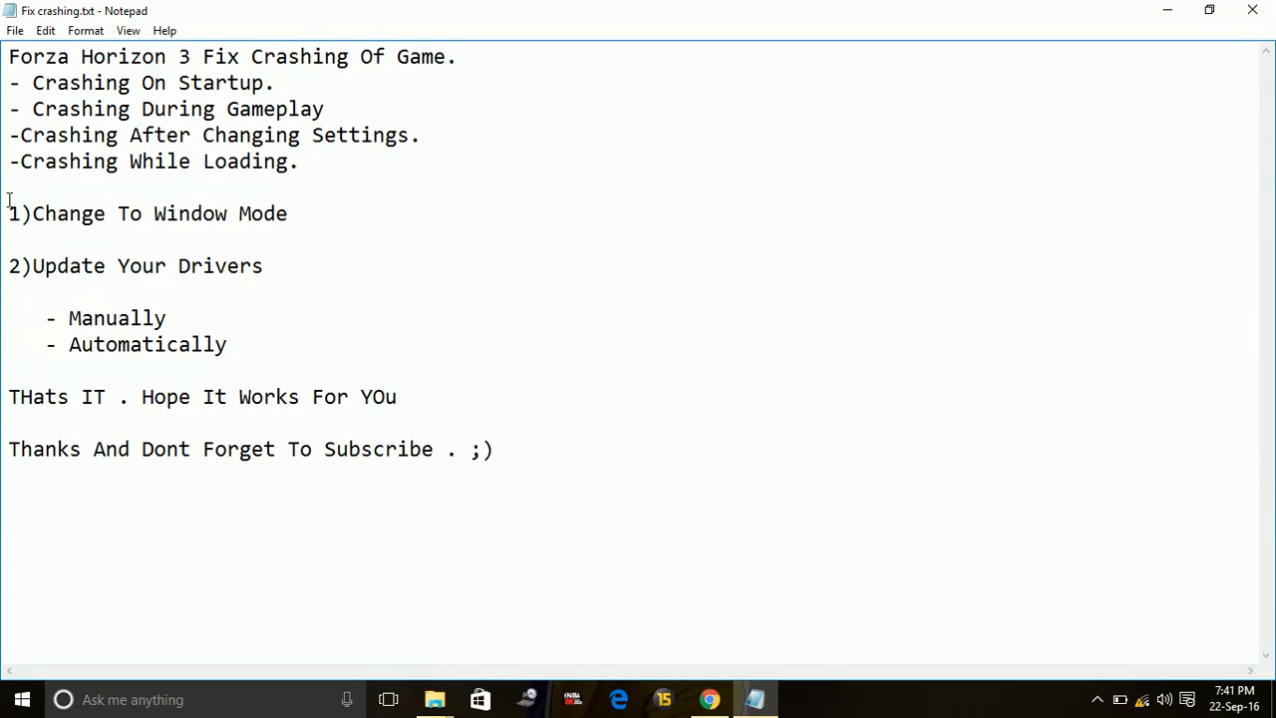
{"action": "left_click_drag", "start_coordinate": [9, 213], "coordinate": [227, 344]}
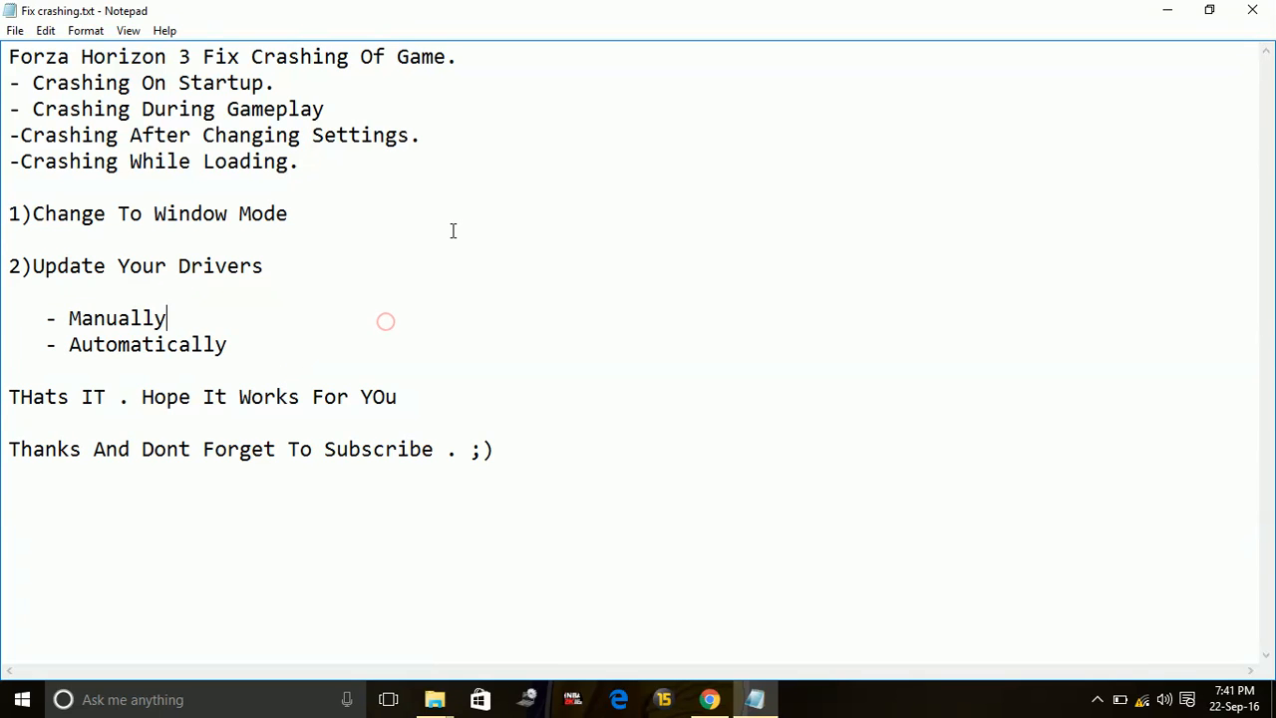
{"action": "mouse_move", "coordinate": [1171, 40]}
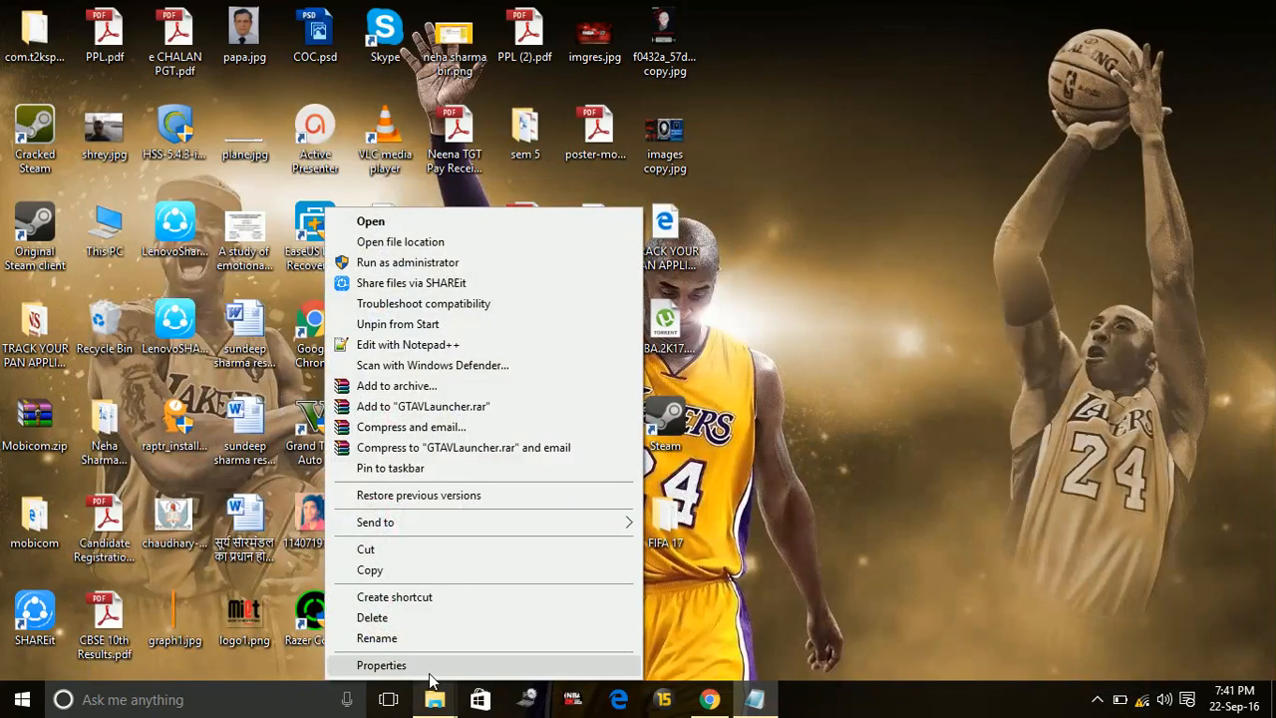
{"action": "left_click", "coordinate": [382, 665]}
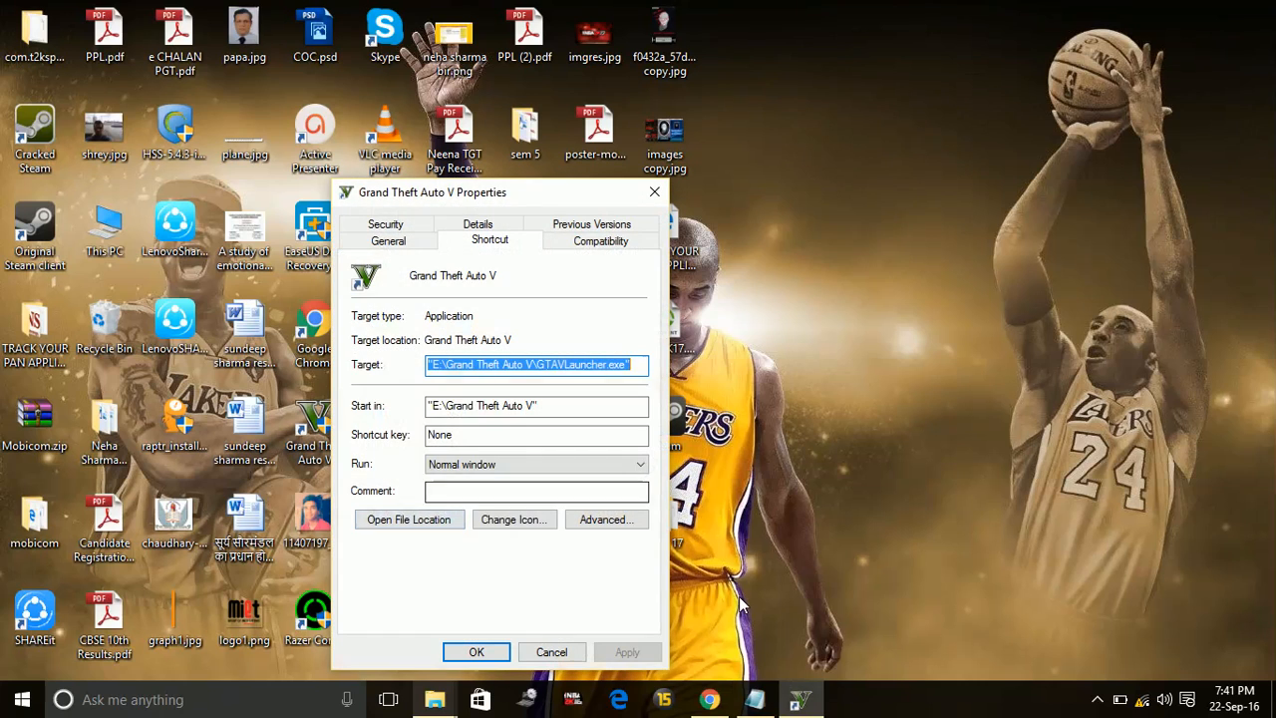
{"action": "left_click", "coordinate": [639, 463]}
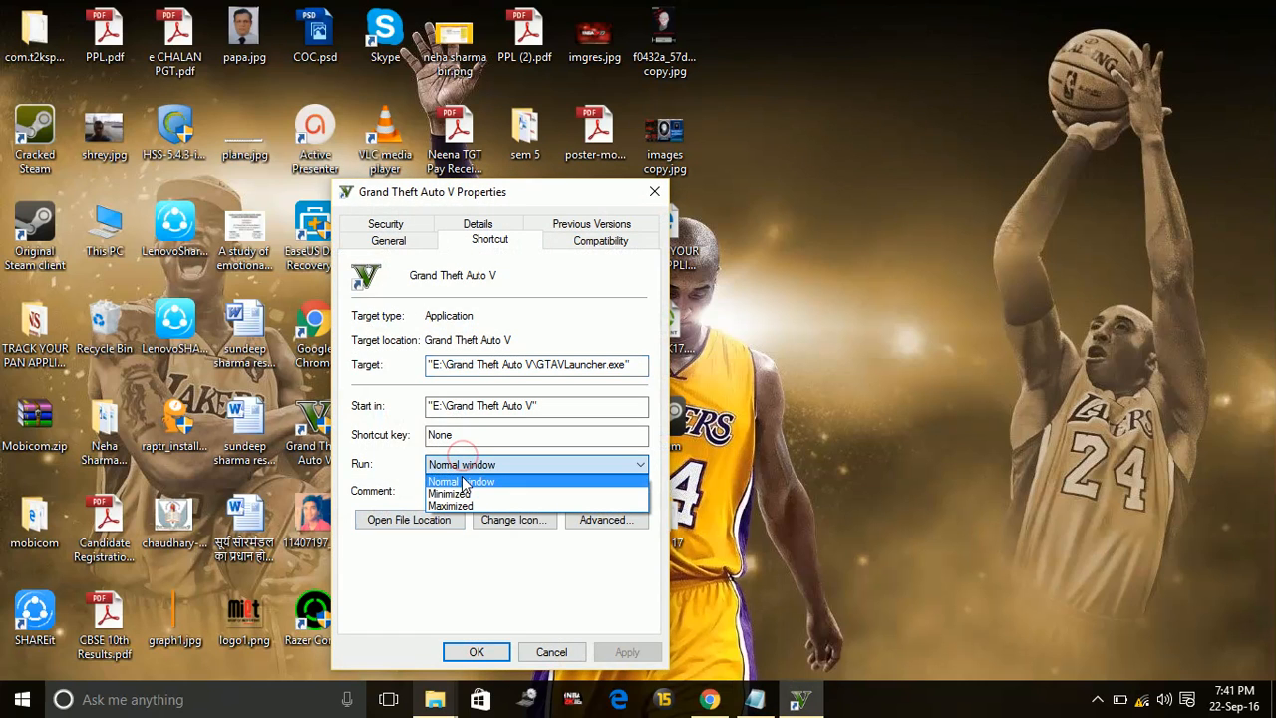
{"action": "left_click", "coordinate": [461, 480]}
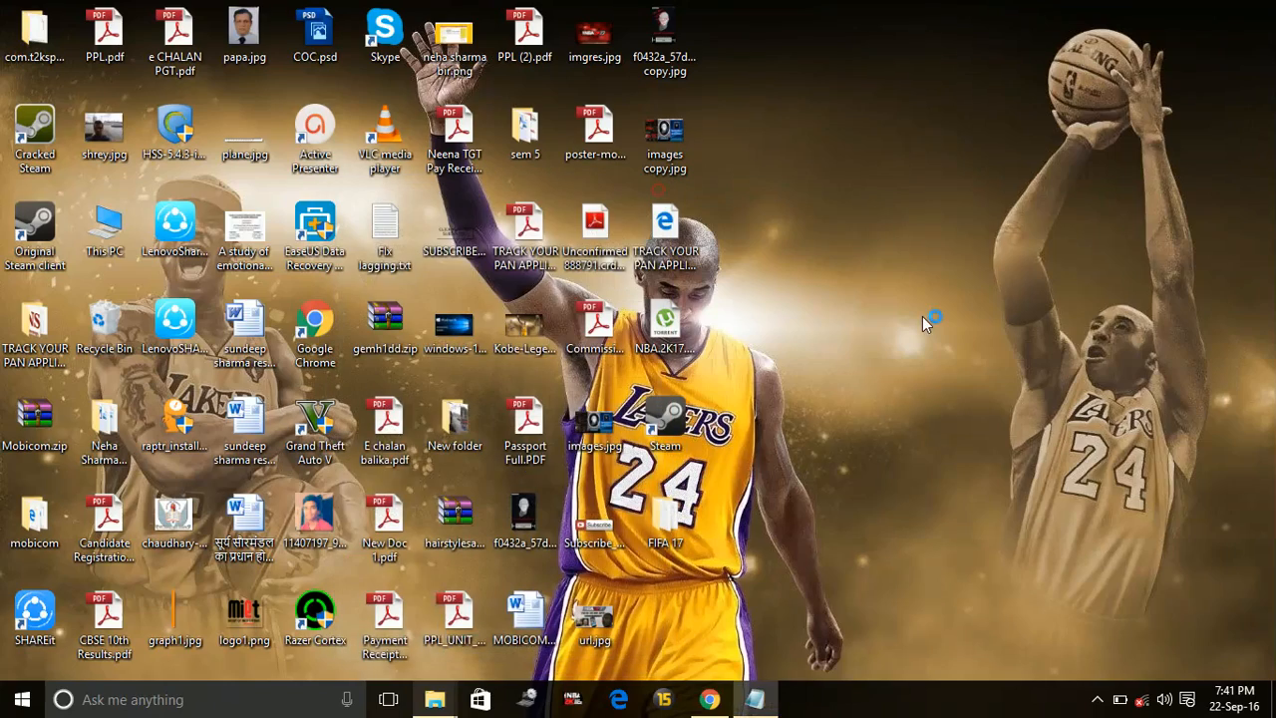
{"action": "left_click", "coordinate": [708, 699]}
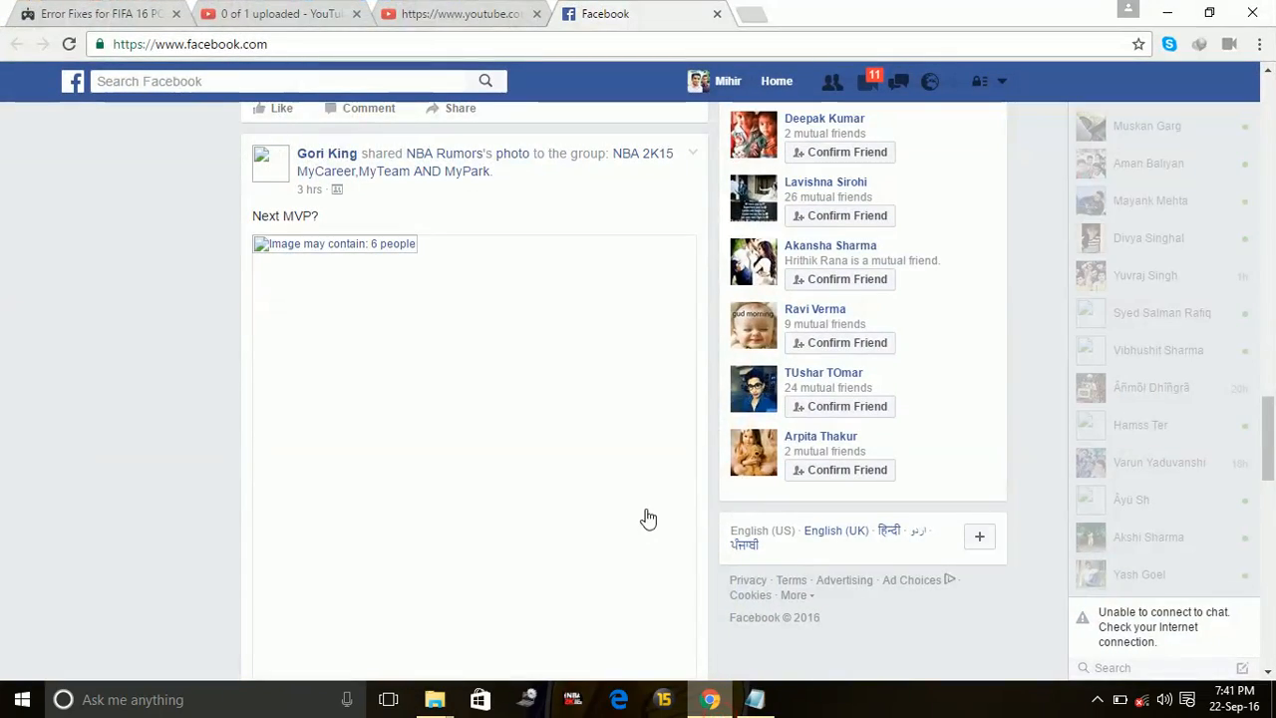
{"action": "left_click", "coordinate": [754, 698]}
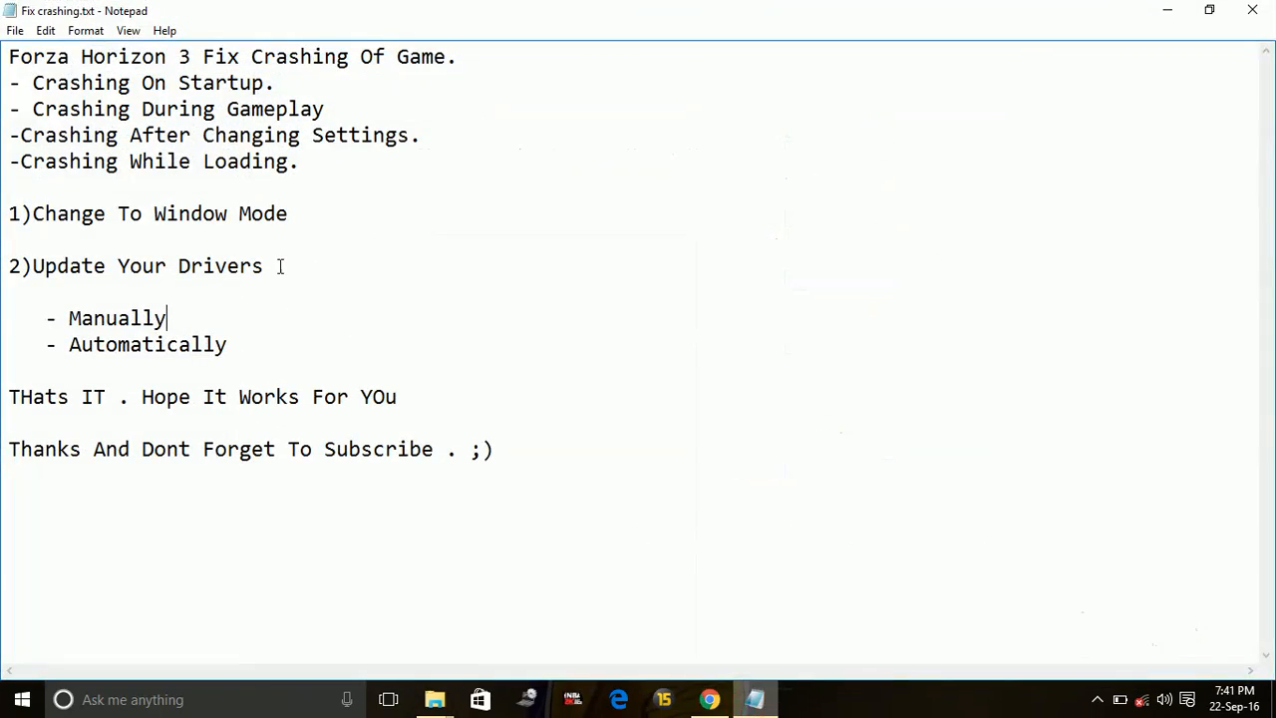
{"action": "mouse_move", "coordinate": [446, 359]}
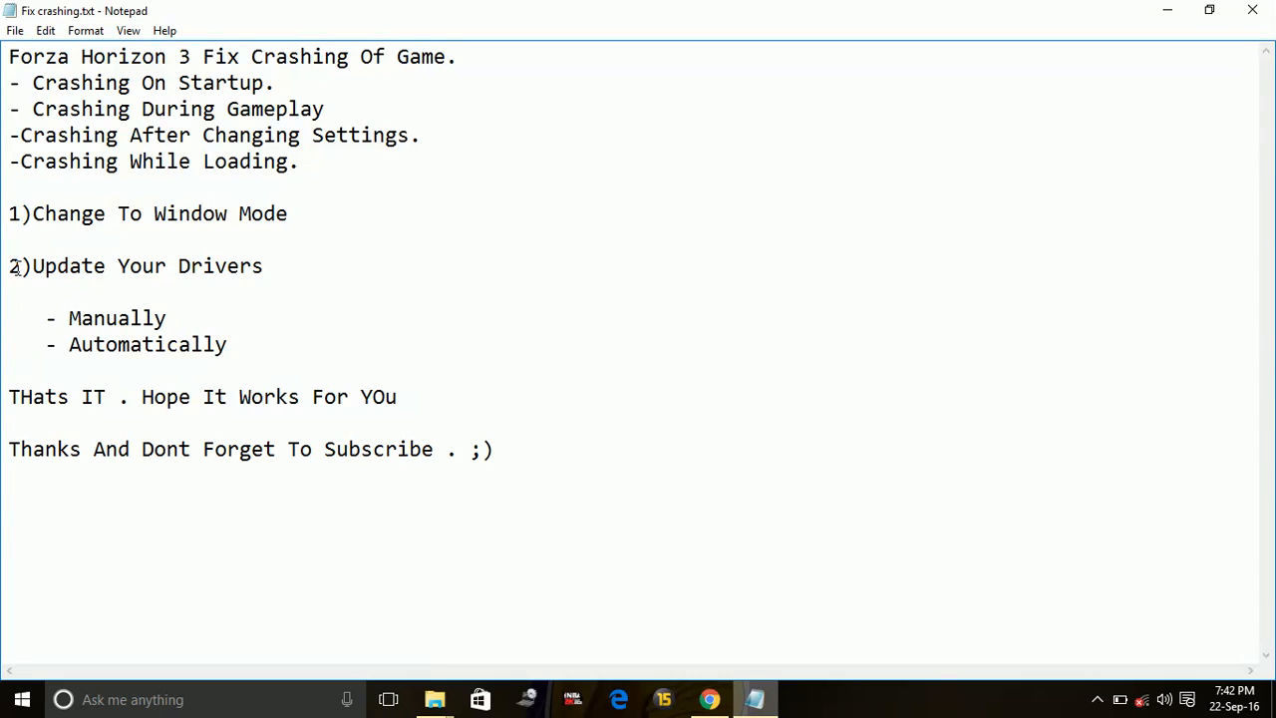
{"action": "left_click", "coordinate": [167, 318]}
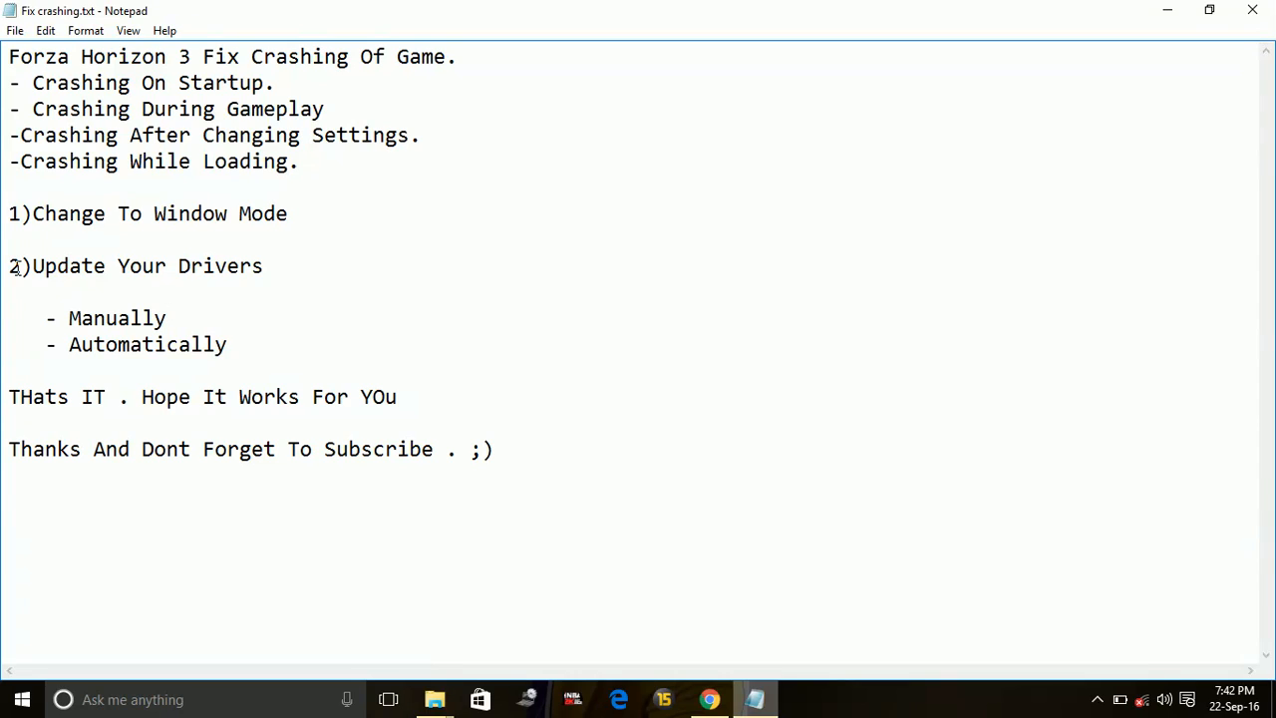
{"action": "left_click", "coordinate": [167, 317]}
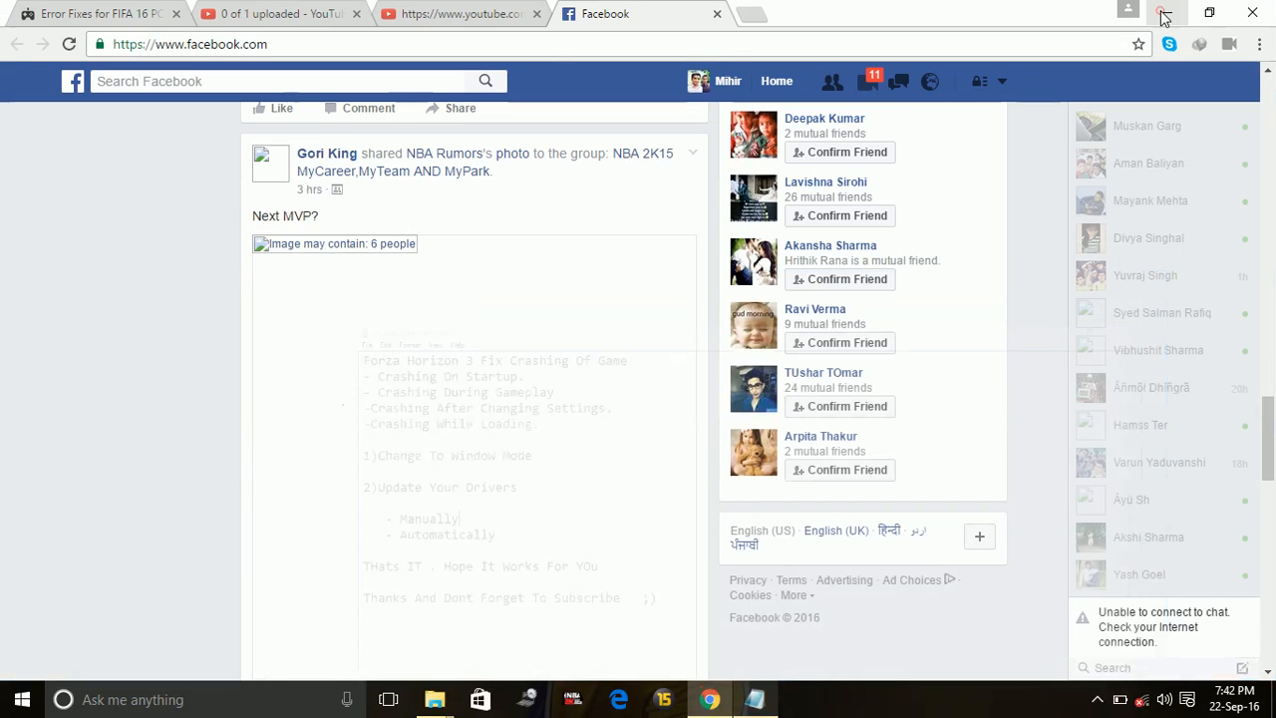
Show the desktop, open This PC's System properties and launch Device Manager
{"action": "left_click", "coordinate": [1162, 12]}
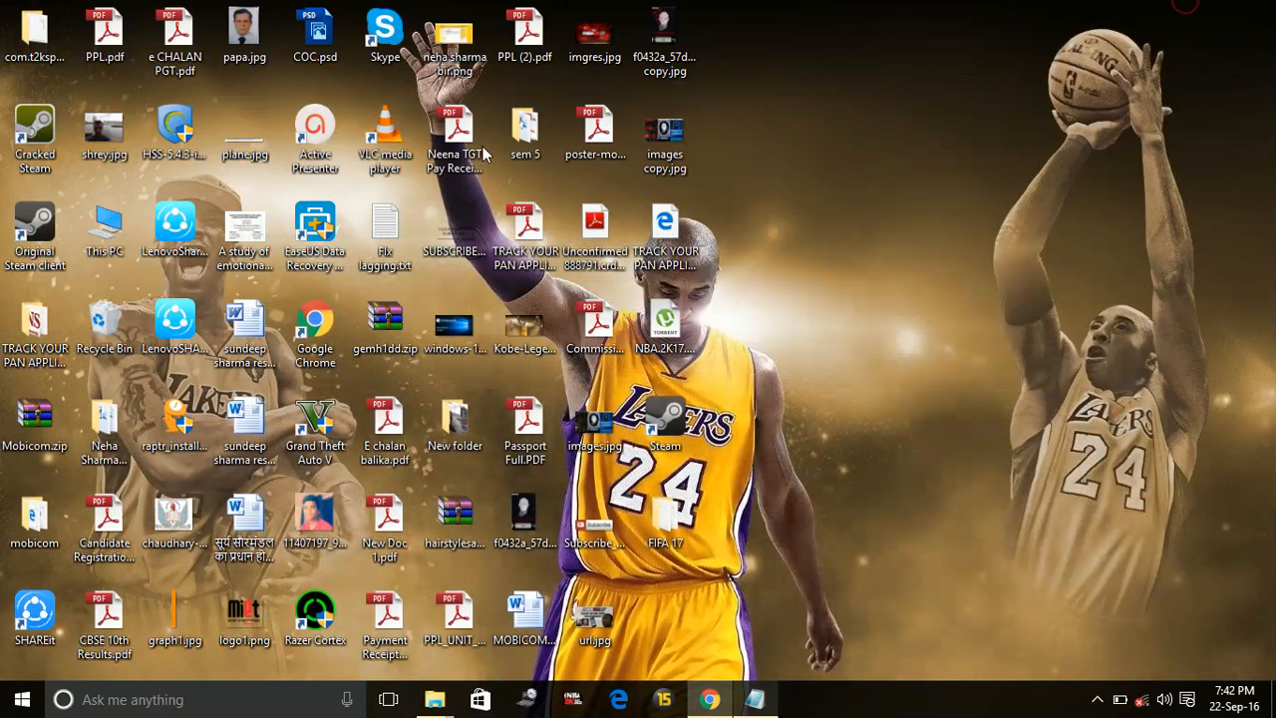
{"action": "right_click", "coordinate": [104, 225]}
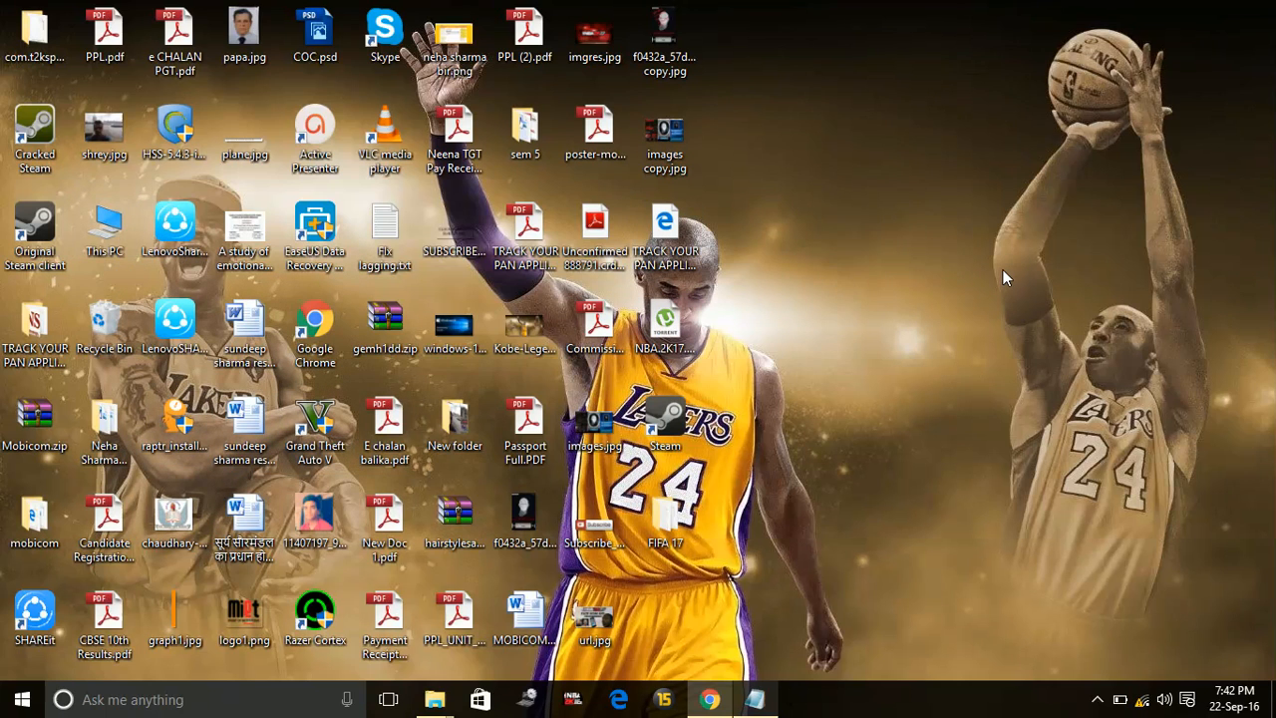
{"action": "mouse_move", "coordinate": [837, 673]}
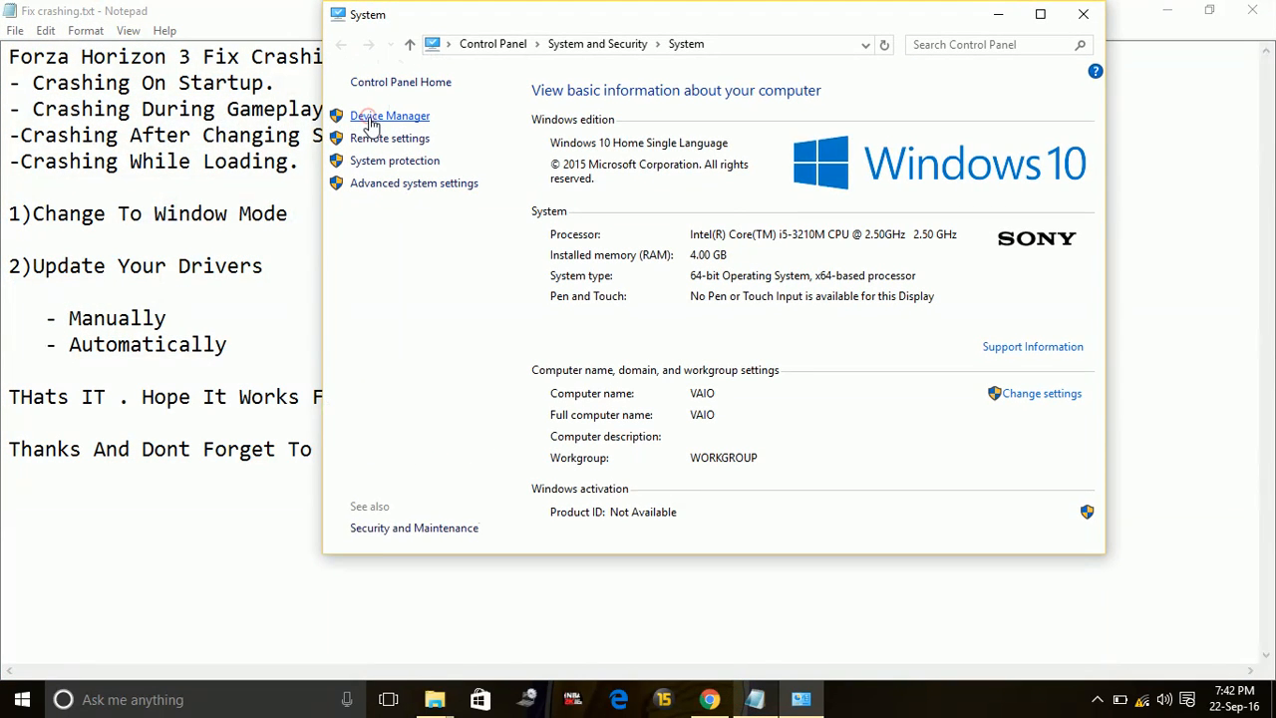
{"action": "left_click", "coordinate": [390, 116]}
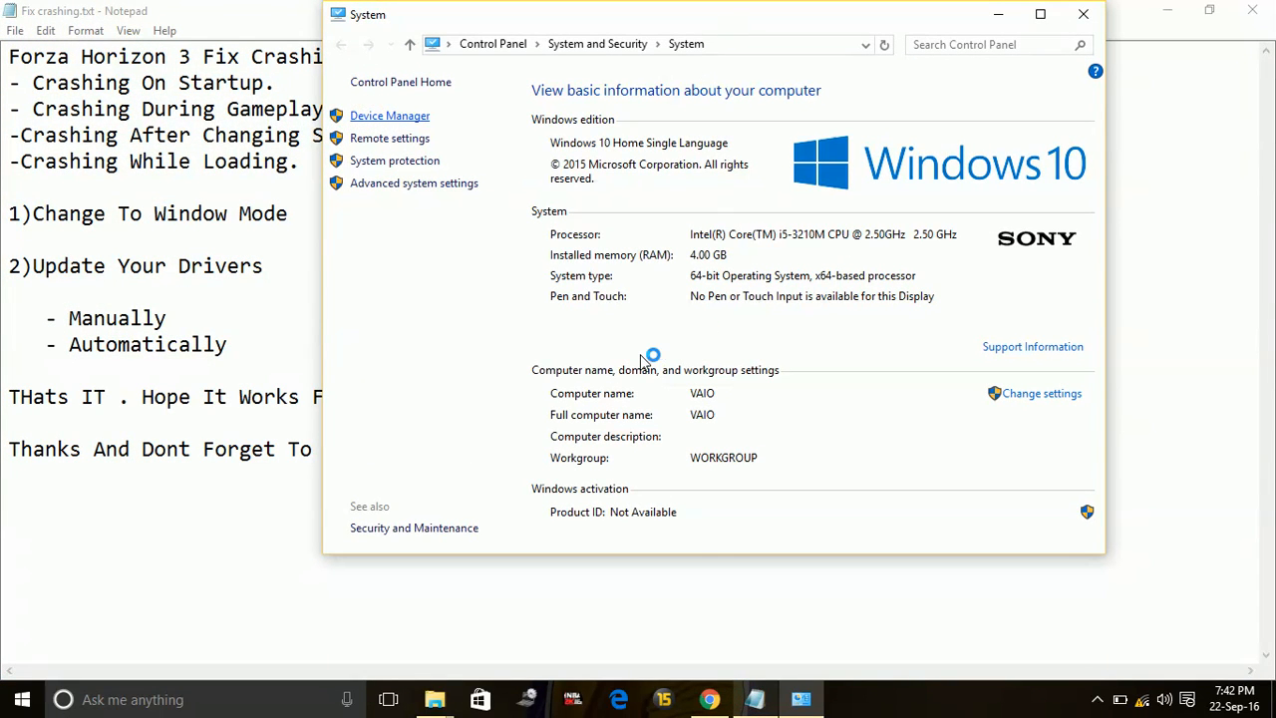
{"action": "scroll", "scroll_direction": "down", "scroll_amount": 3}
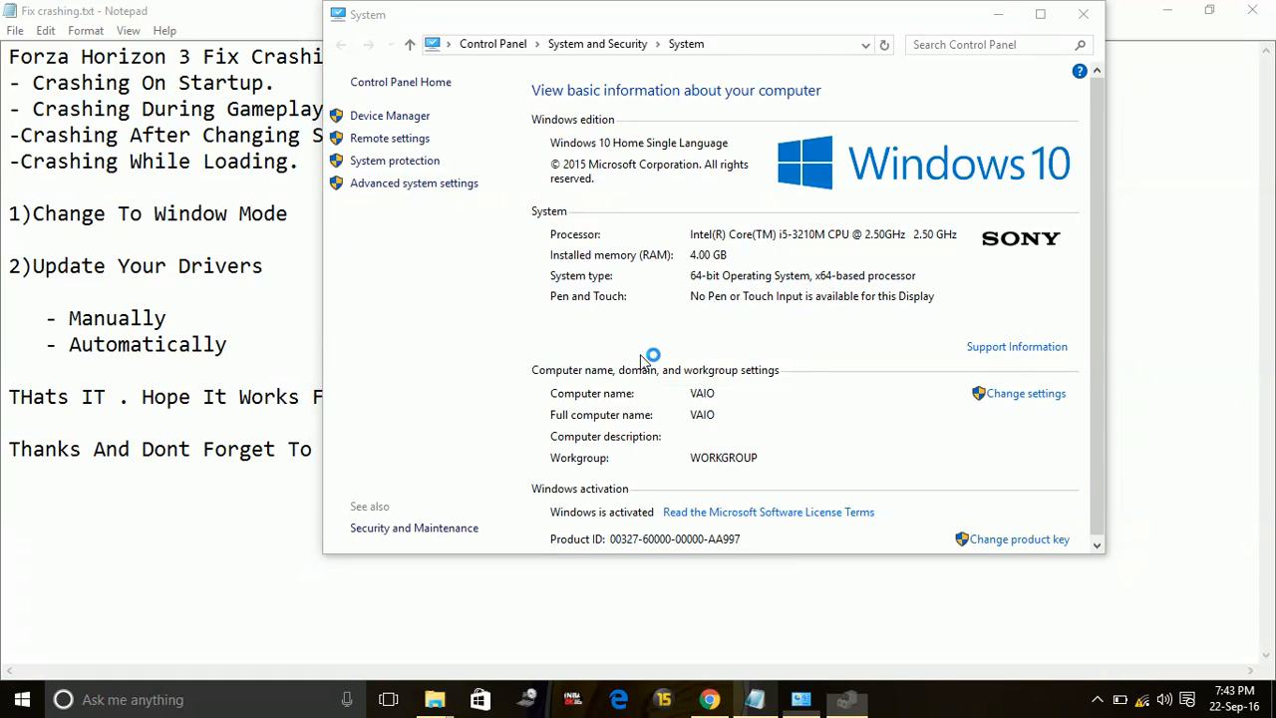
{"action": "left_click", "coordinate": [389, 115]}
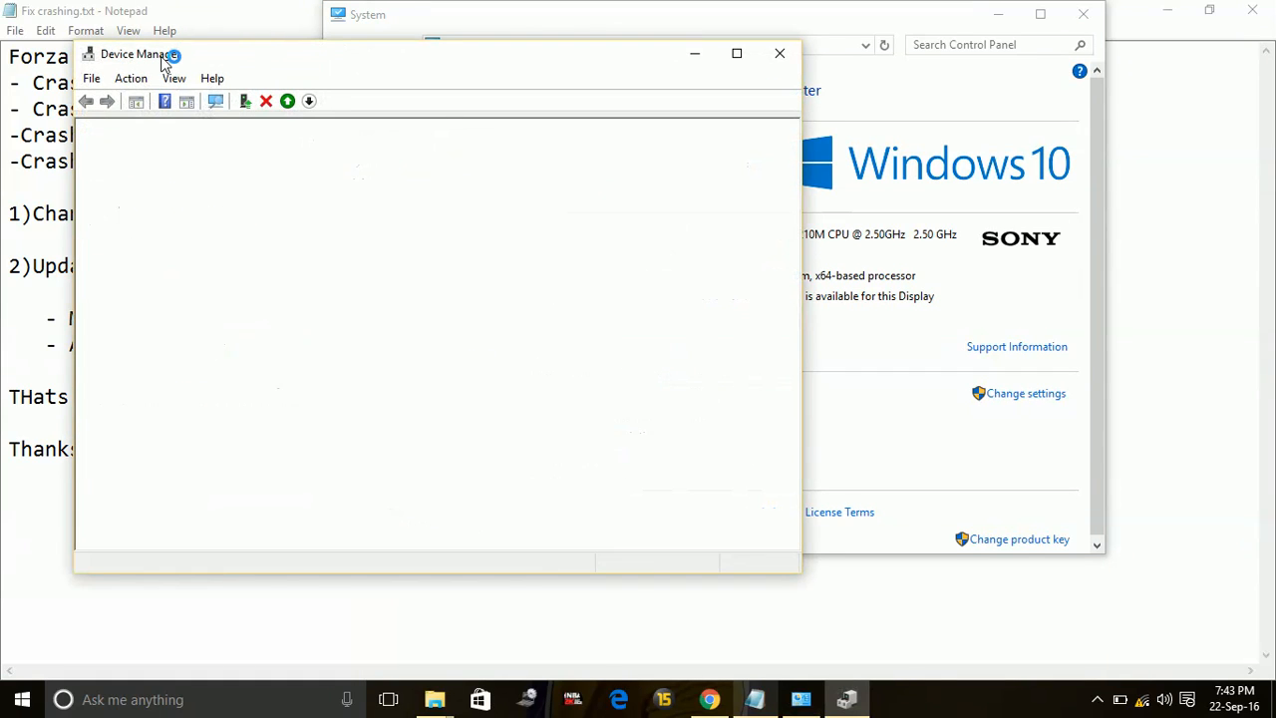
{"action": "mouse_move", "coordinate": [174, 52]}
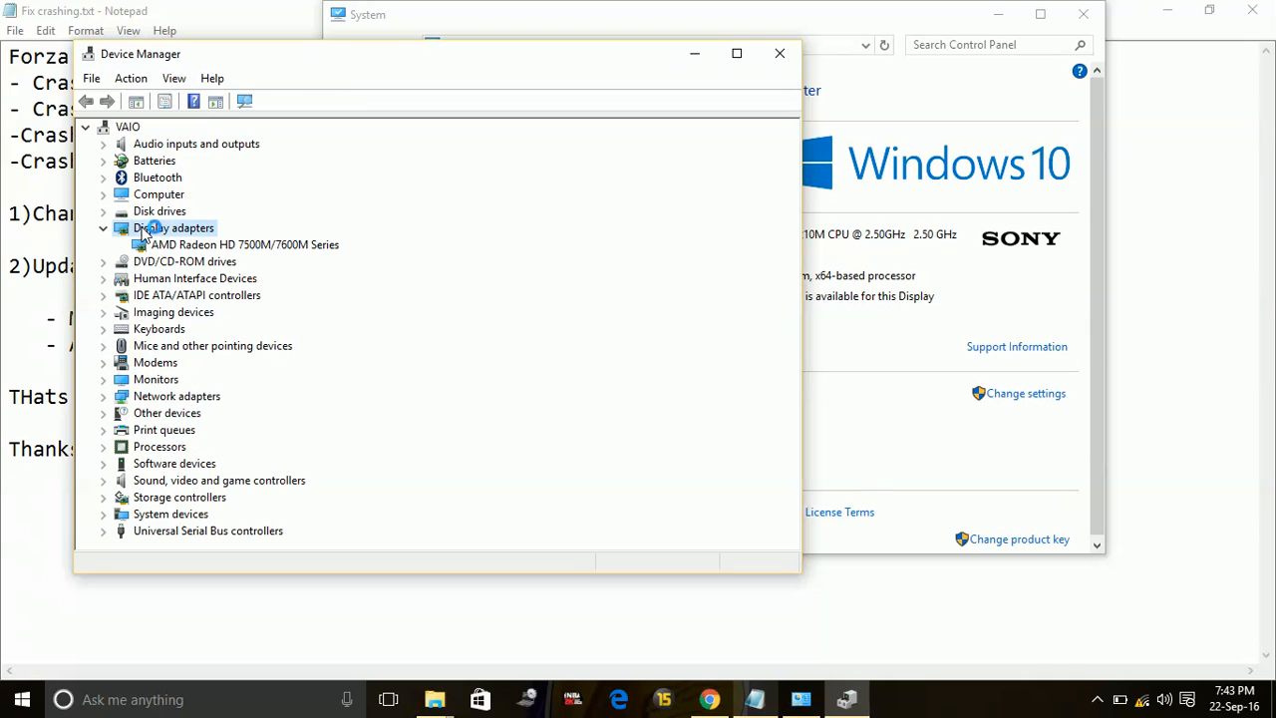
Show actions for the AMD Radeon HD 7500M/7600M adapter, then close Device Manager and System
{"action": "right_click", "coordinate": [244, 245]}
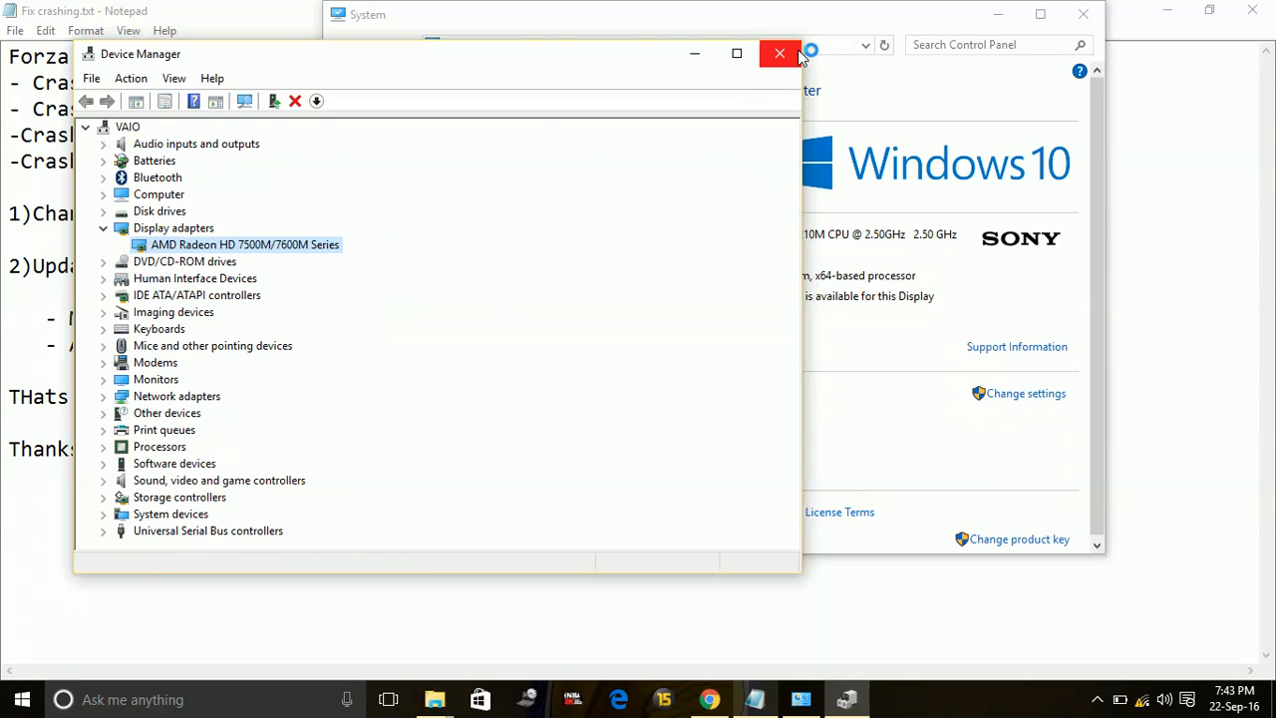
{"action": "left_click", "coordinate": [779, 53]}
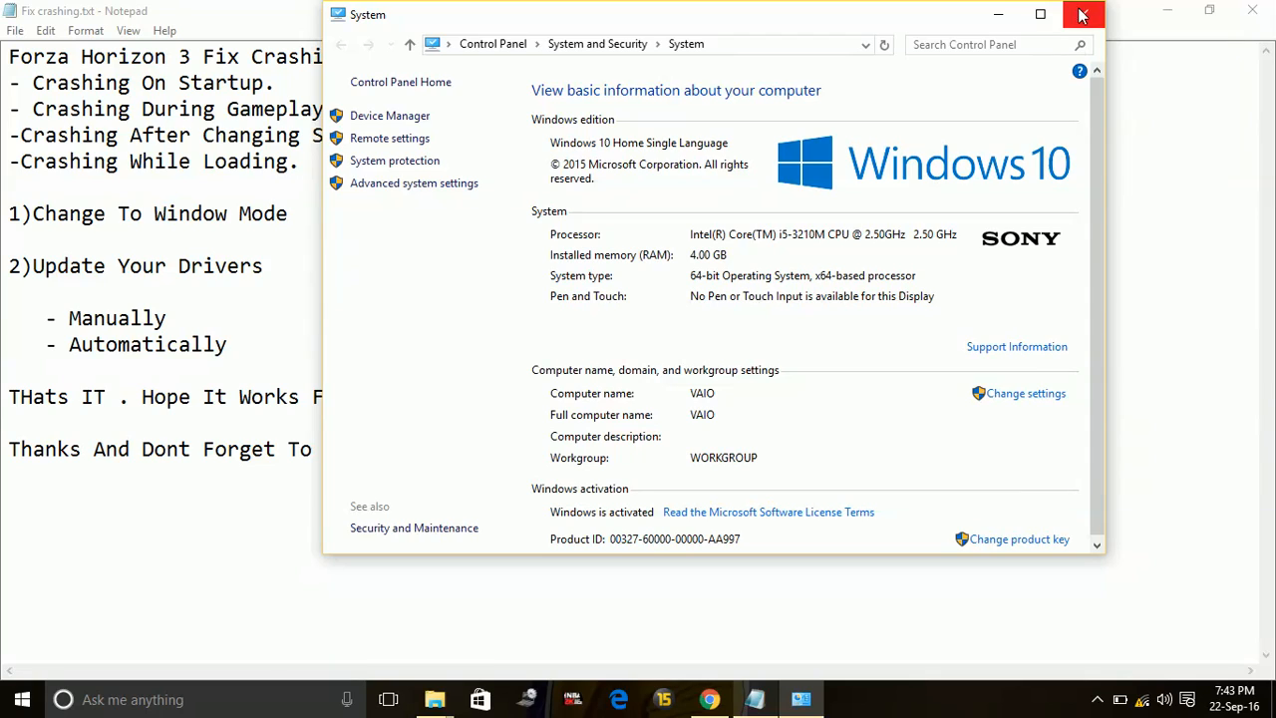
{"action": "left_click", "coordinate": [1083, 14]}
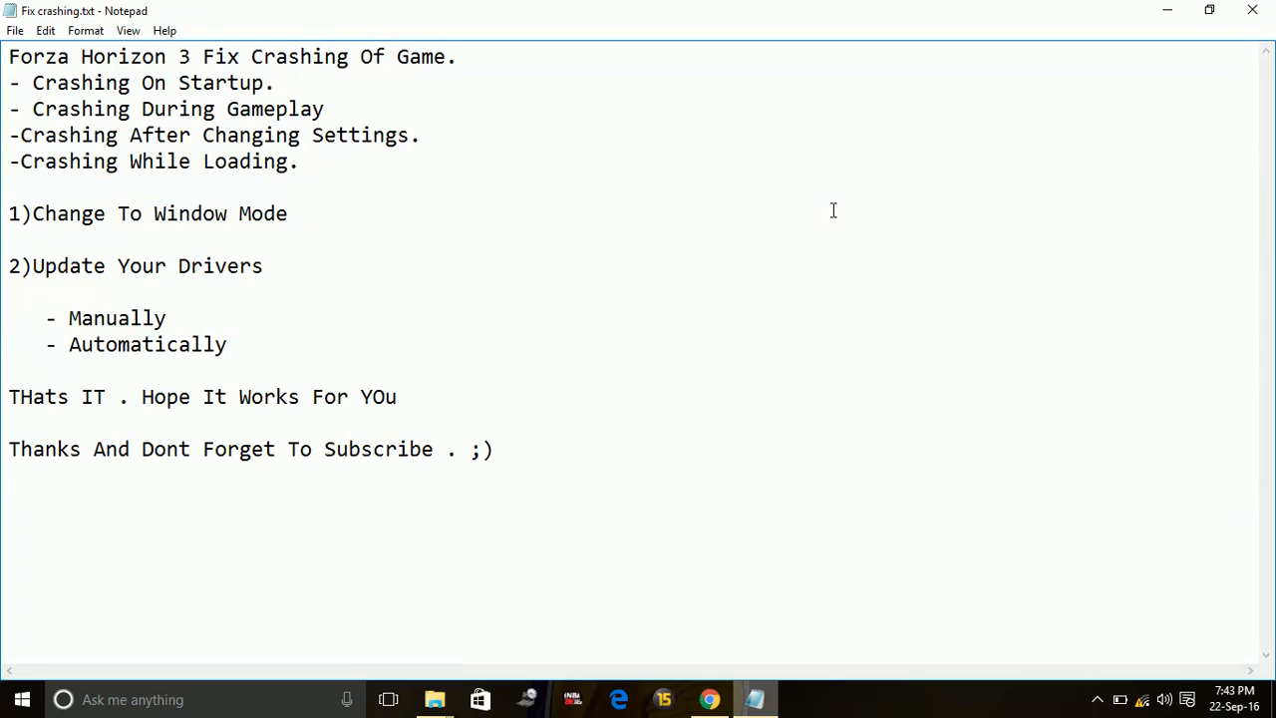
{"action": "left_click", "coordinate": [167, 318]}
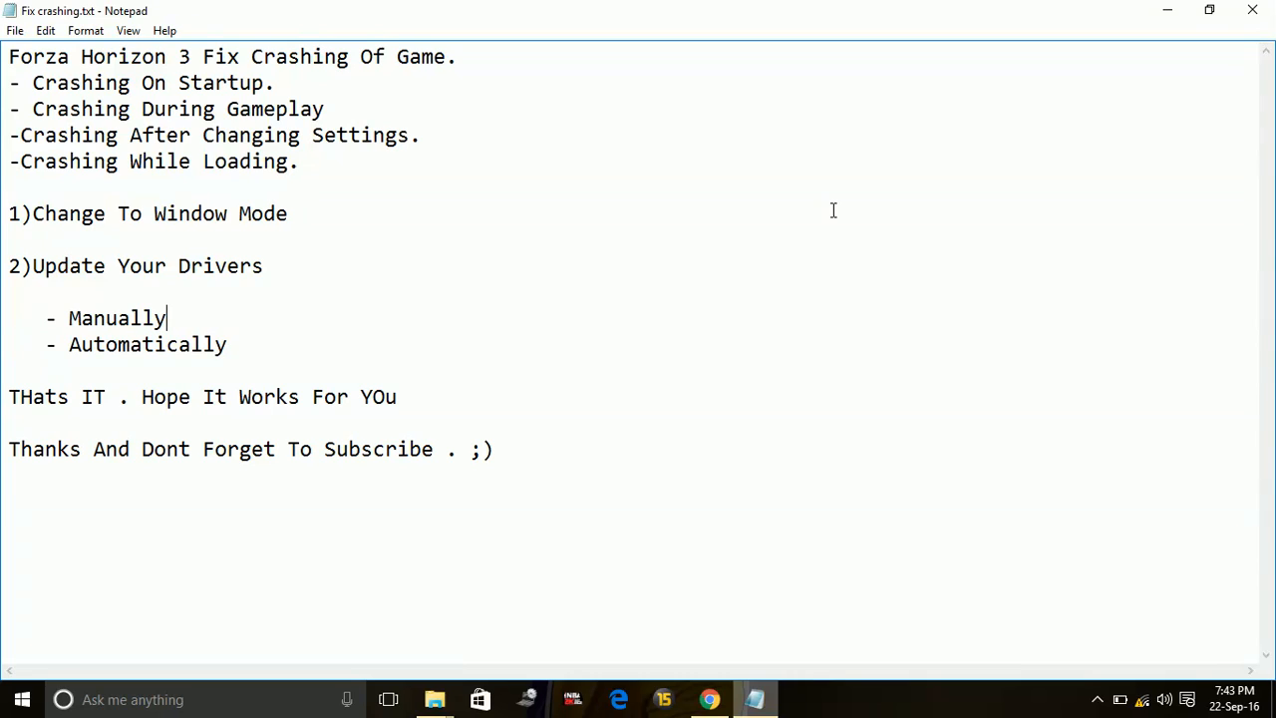